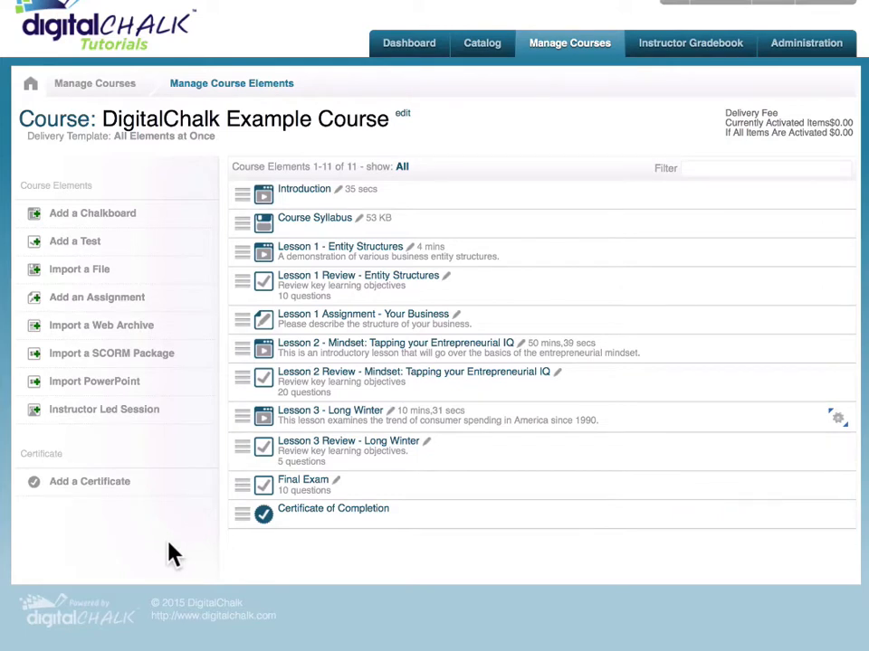
mouse_move(103, 409)
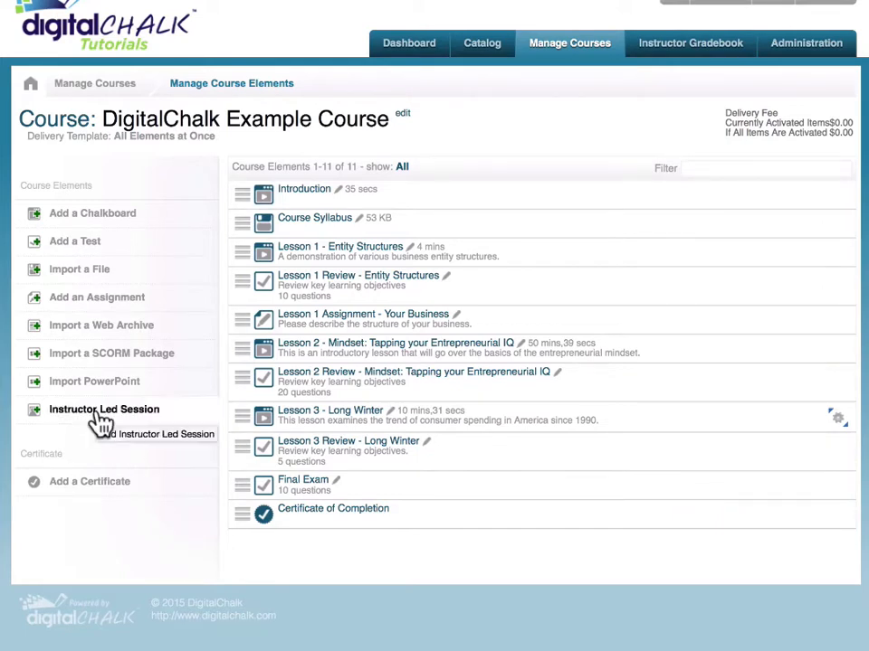
- Add an Instructor Led Session element from the Course Elements sidebar
left_click(103, 409)
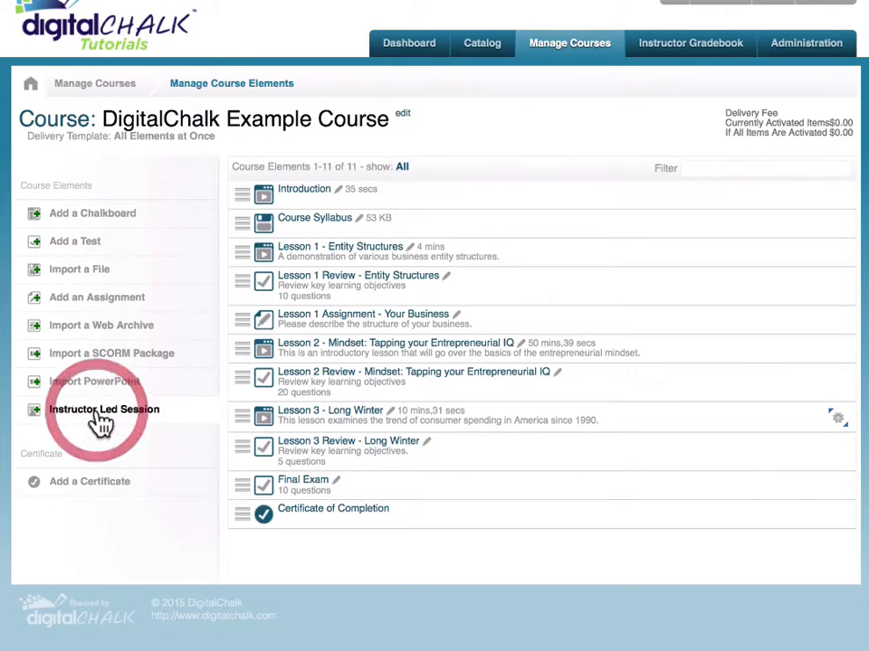
- Title the session 'DigitalChalk JumpStart - Building Courses' from the suggested titles
left_click(105, 409)
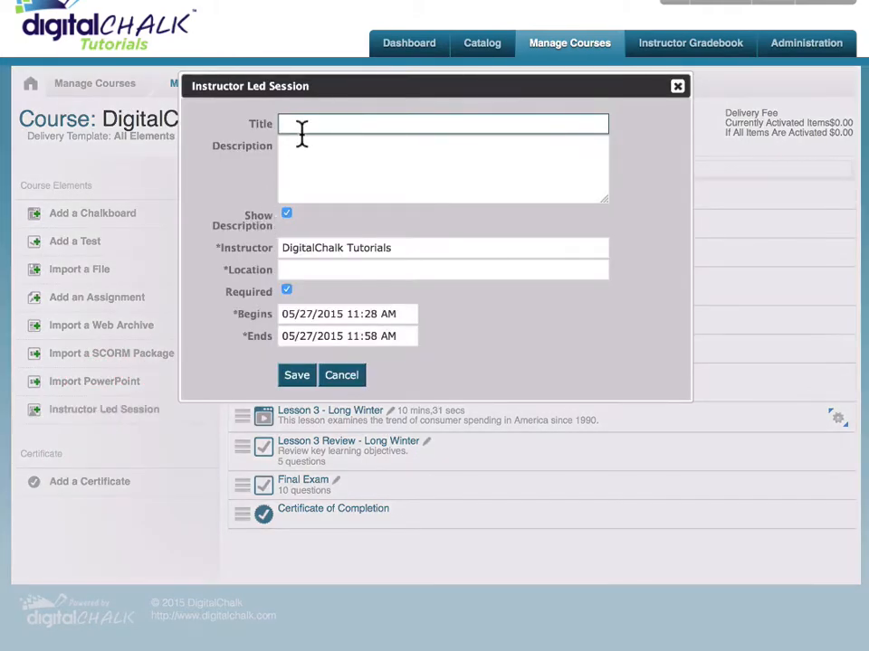
left_click(443, 123)
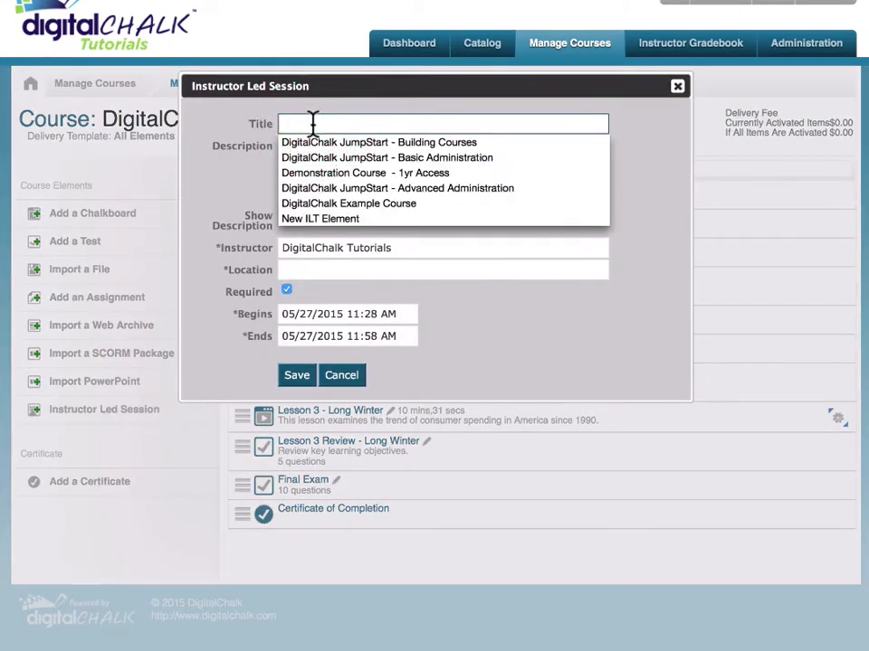
left_click(378, 141)
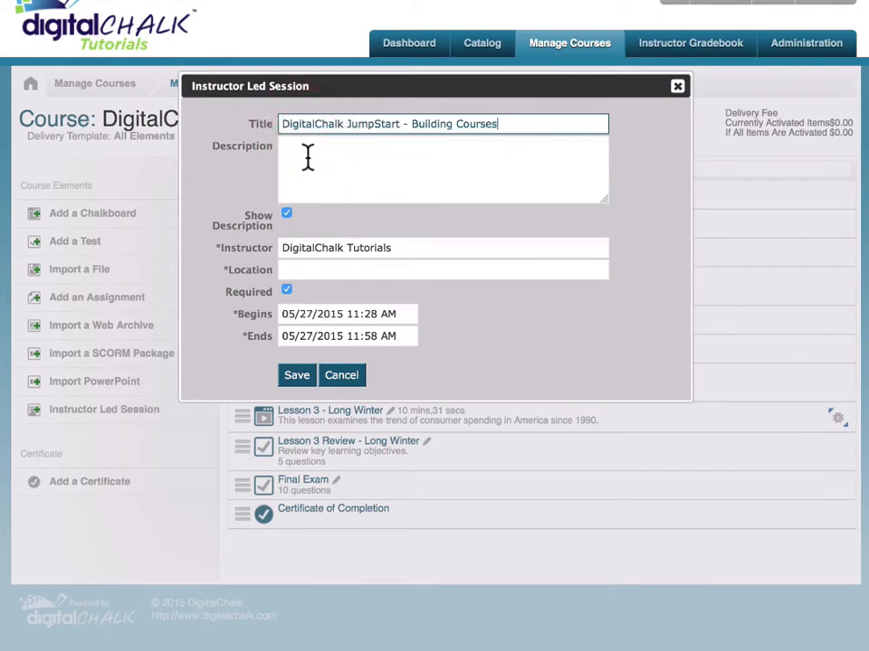
left_click(444, 170)
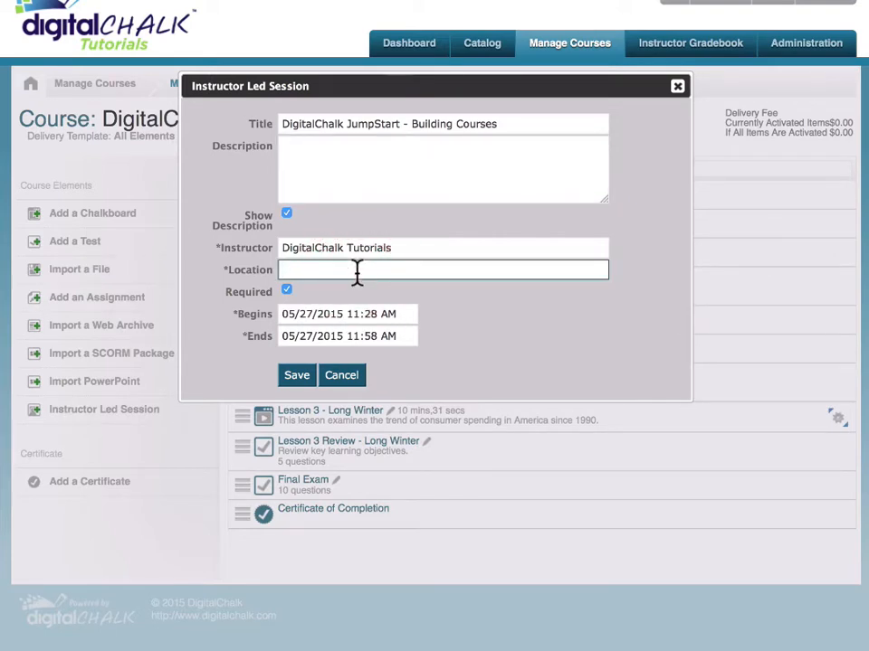
type("h")
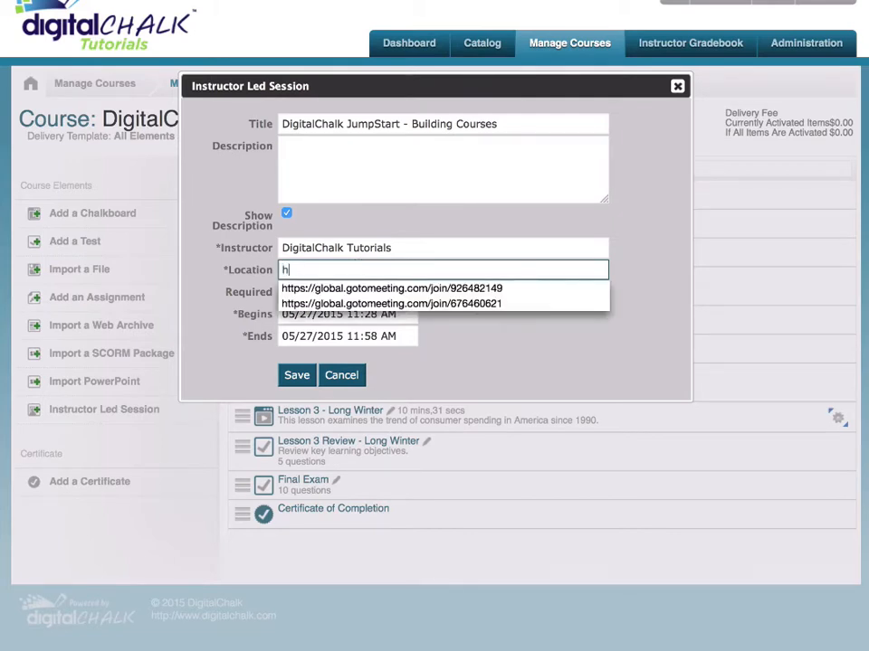
type("tt")
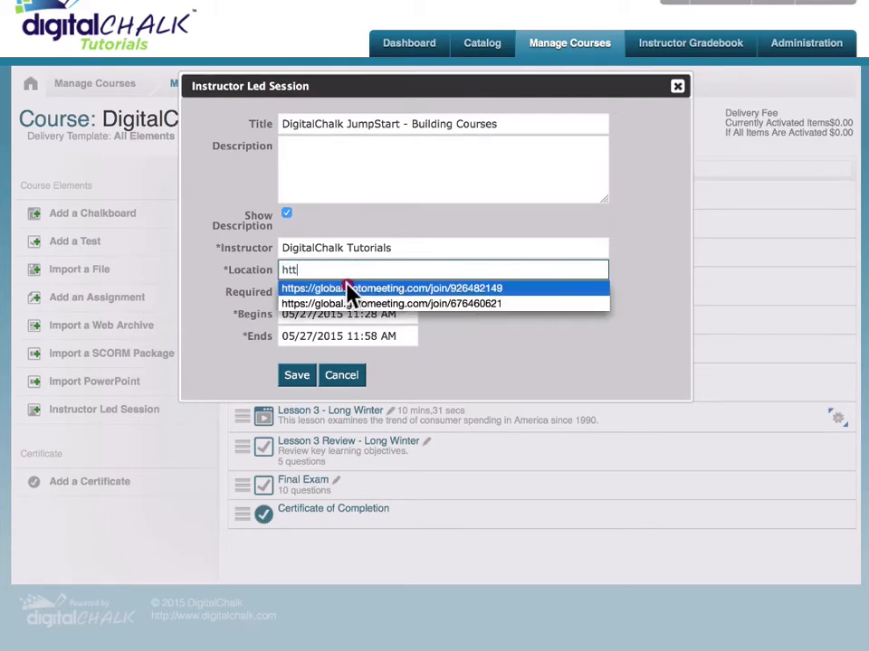
left_click(389, 288)
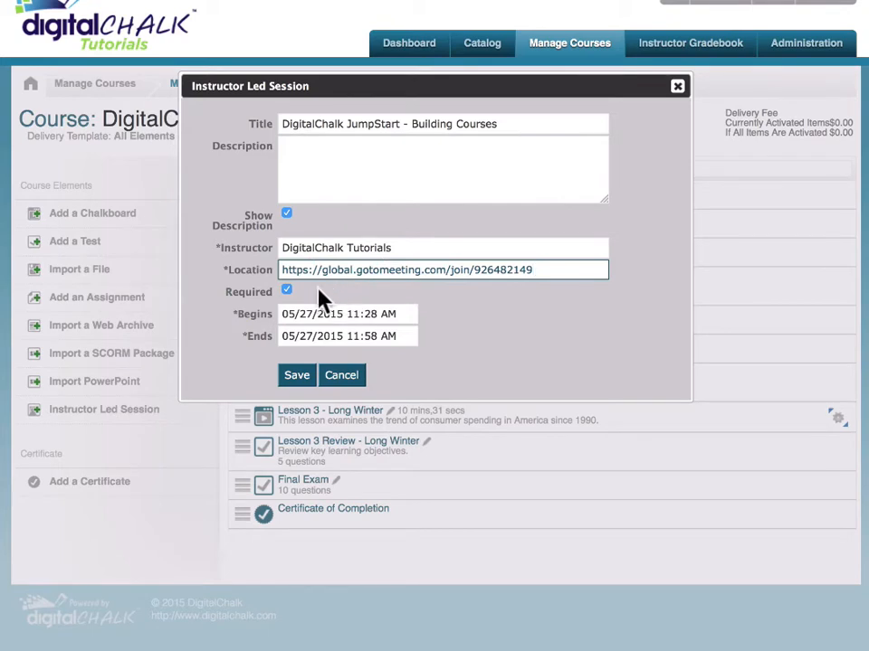
mouse_move(286, 290)
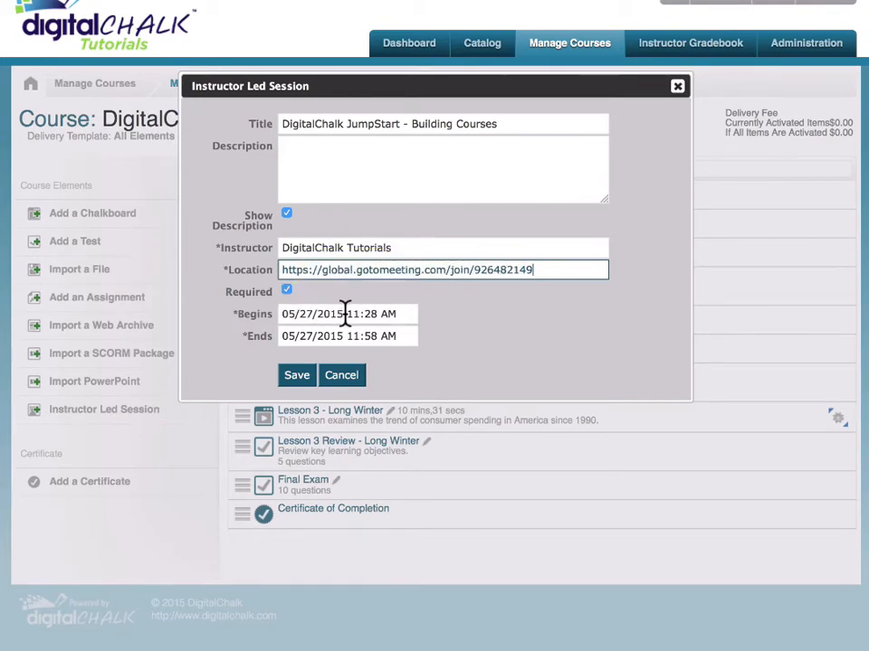
- Schedule the session for May 29 from 1:30 PM to 2:30 PM and save it
left_click(348, 314)
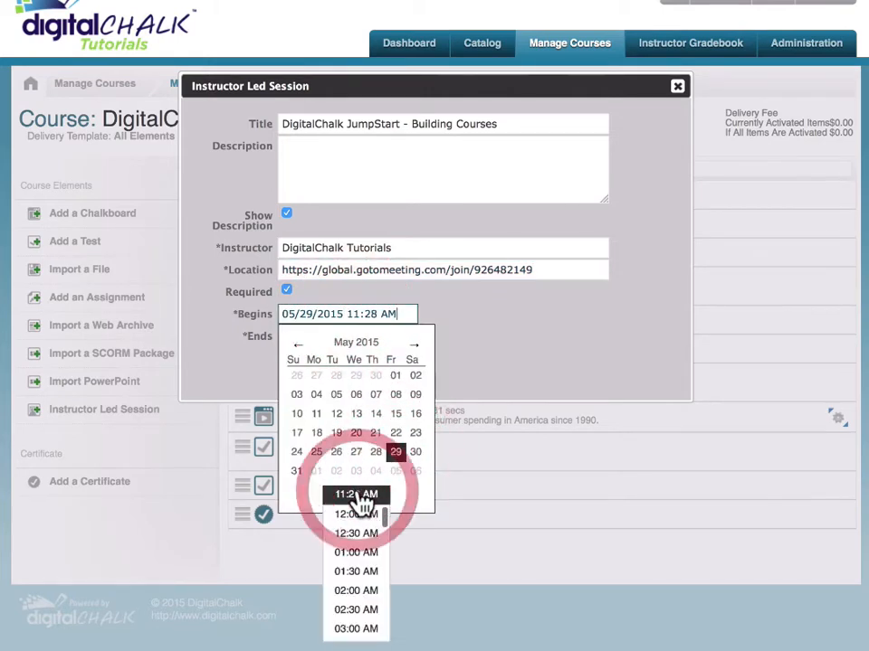
scroll("down", 3)
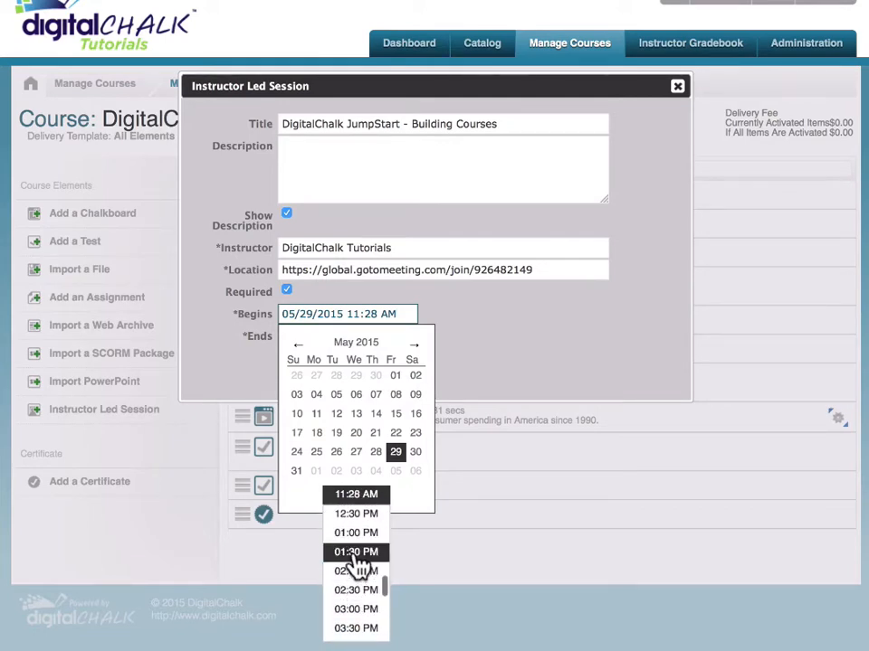
left_click(355, 552)
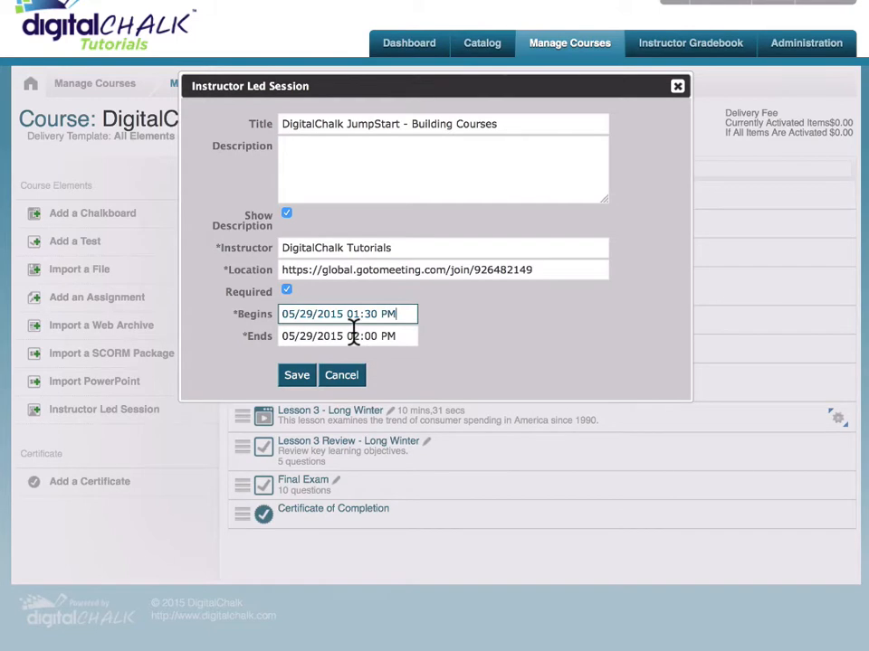
left_click(347, 335)
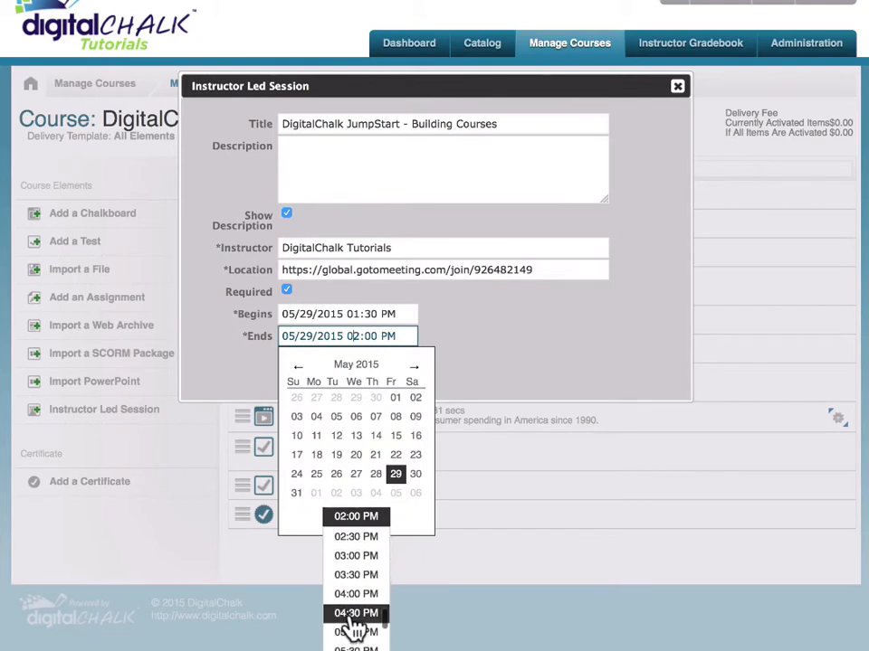
left_click(354, 535)
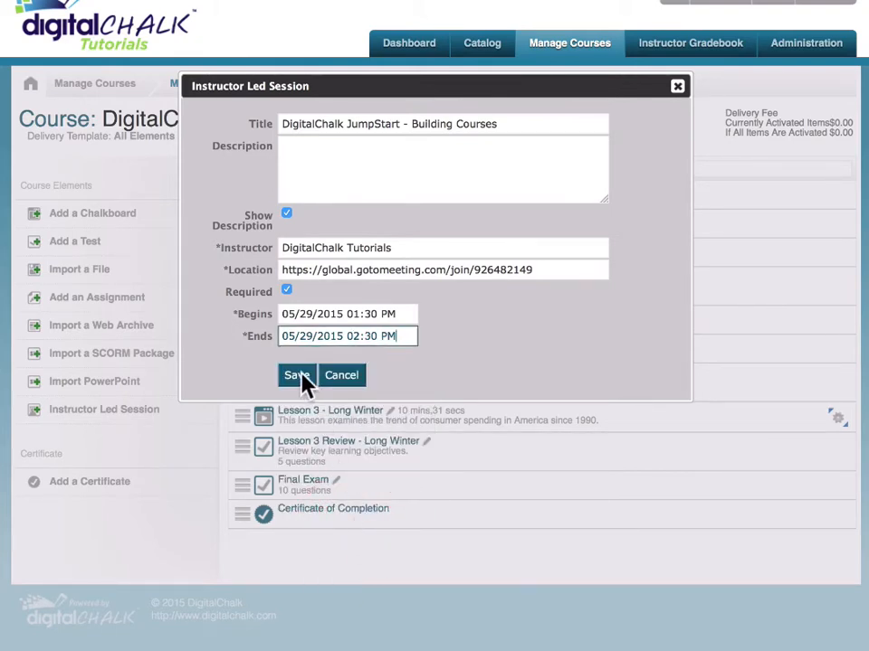
left_click(296, 374)
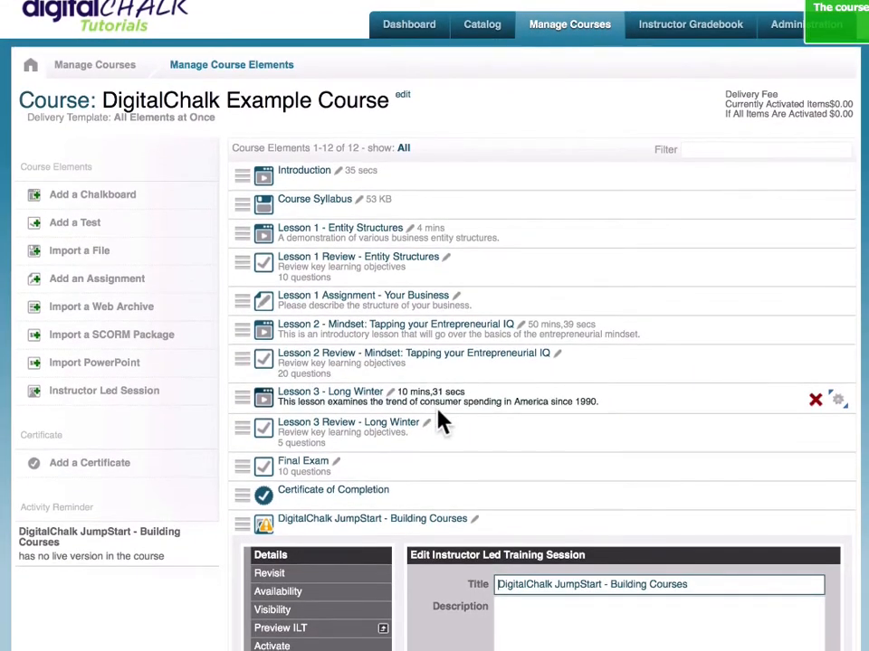
- Show the Preview ILT student view of the JumpStart session from its Details panel
scroll("down", 3)
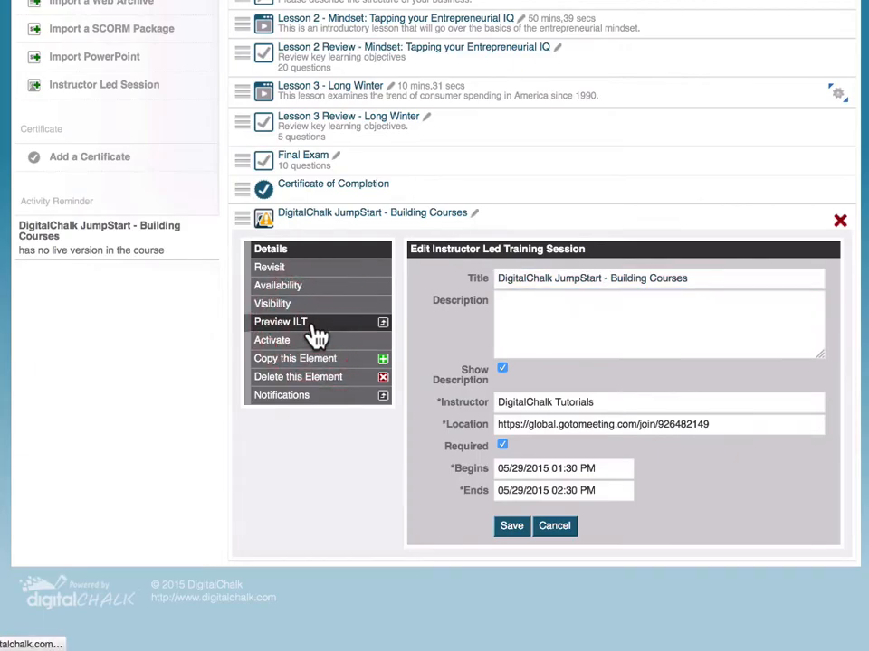
left_click(278, 322)
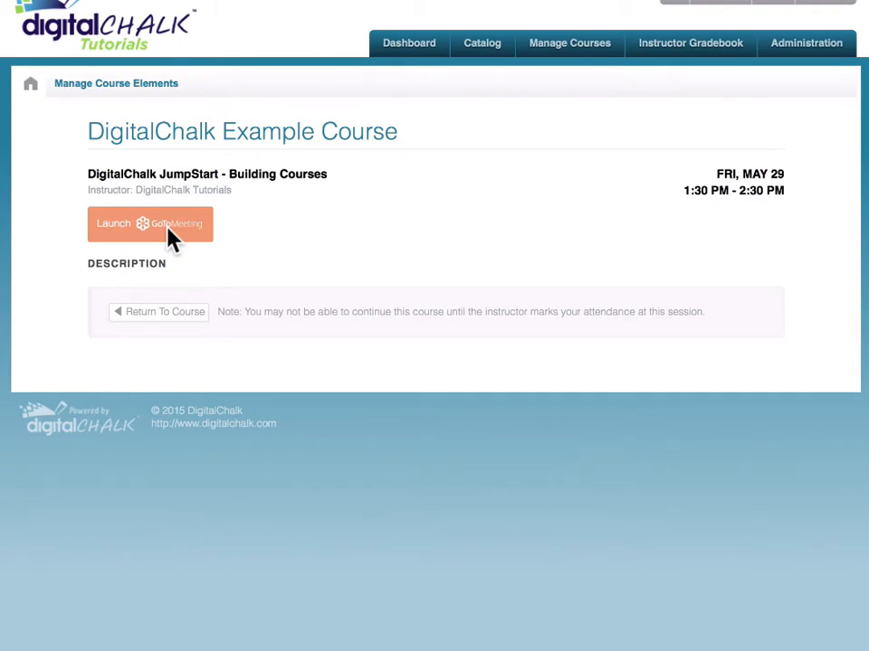
mouse_move(224, 335)
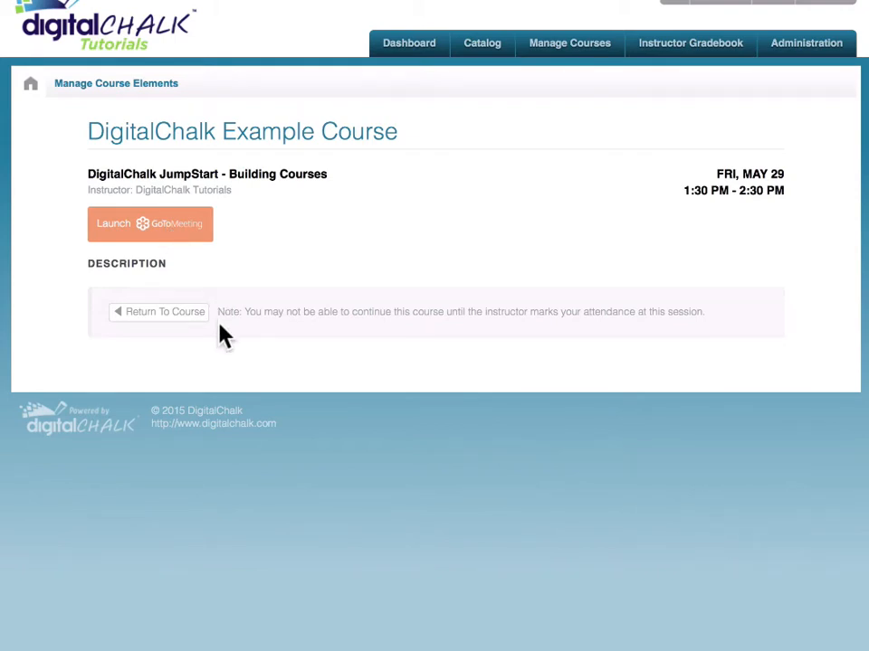
mouse_move(166, 311)
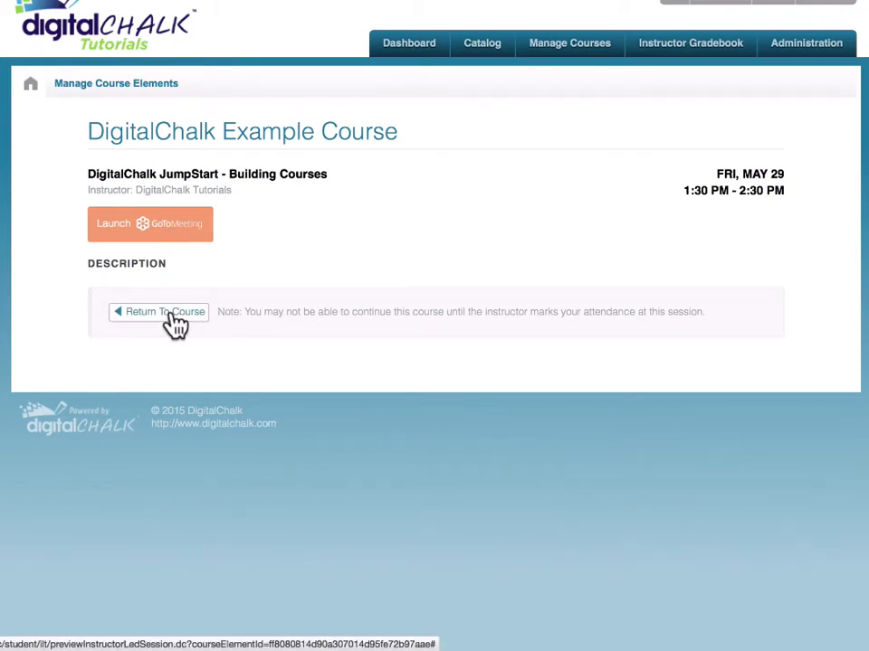
mouse_move(271, 333)
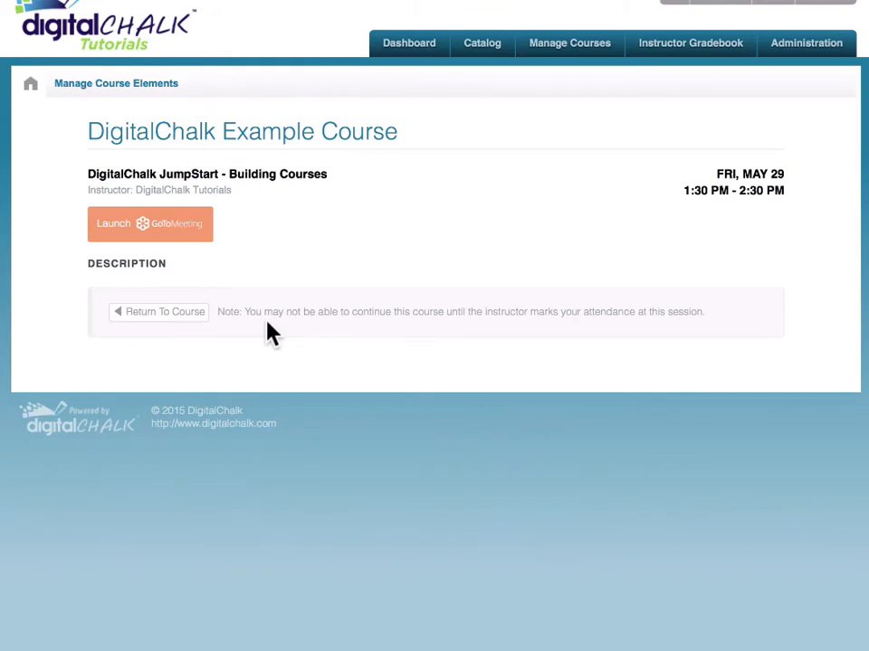